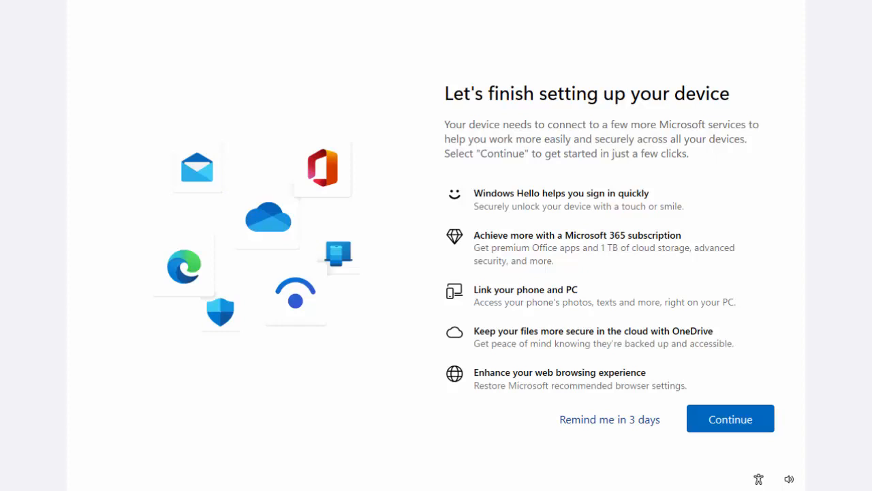
mouse_move(455, 231)
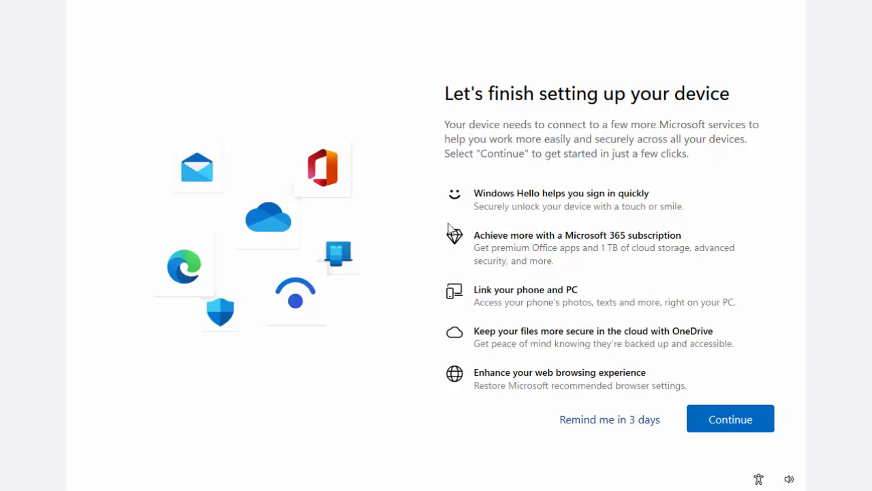
mouse_move(604, 426)
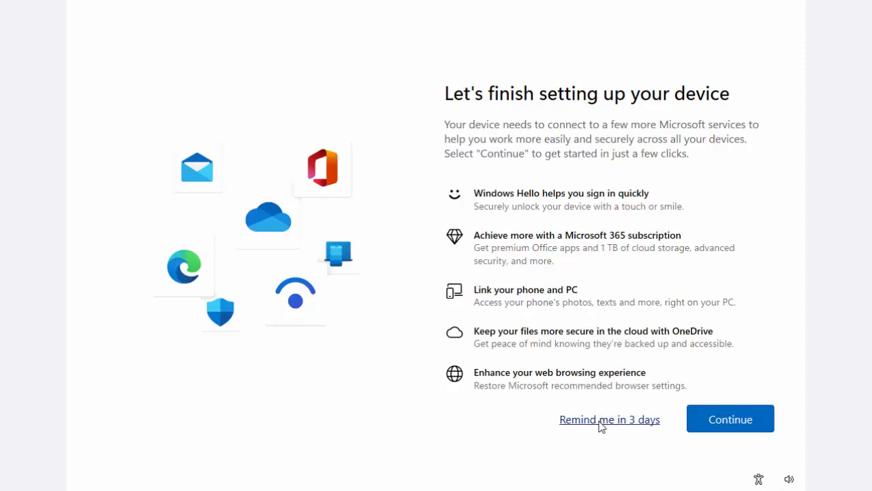
Postpone the 'Let's finish setting up your device' prompt with 'Remind me in 3 days'.
click(610, 419)
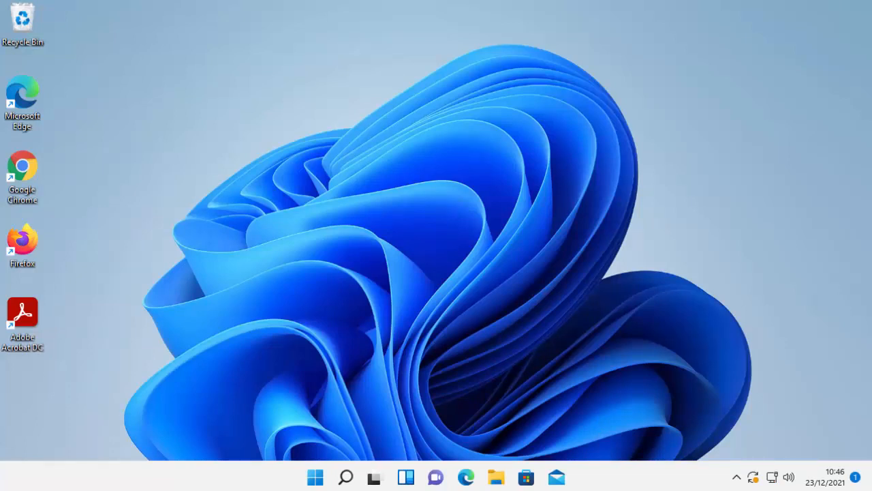
mouse_move(362, 448)
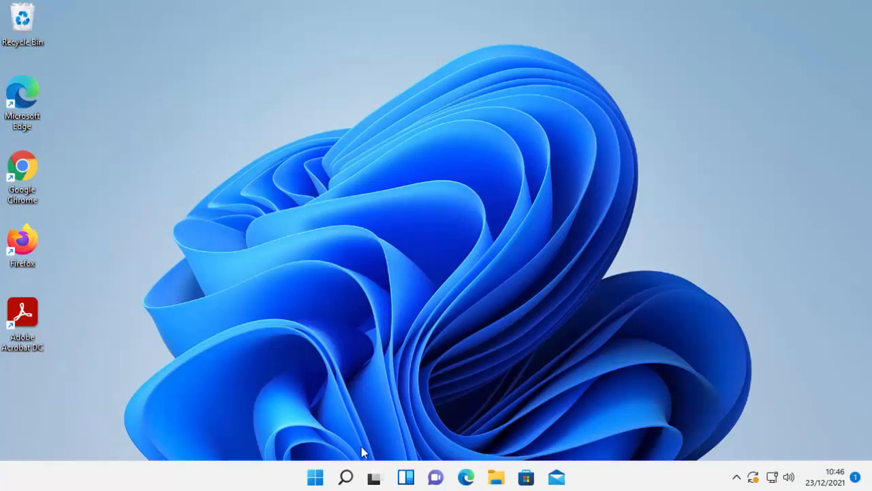
Launch Settings from the Start menu's pinned apps, landing on the System page.
click(315, 477)
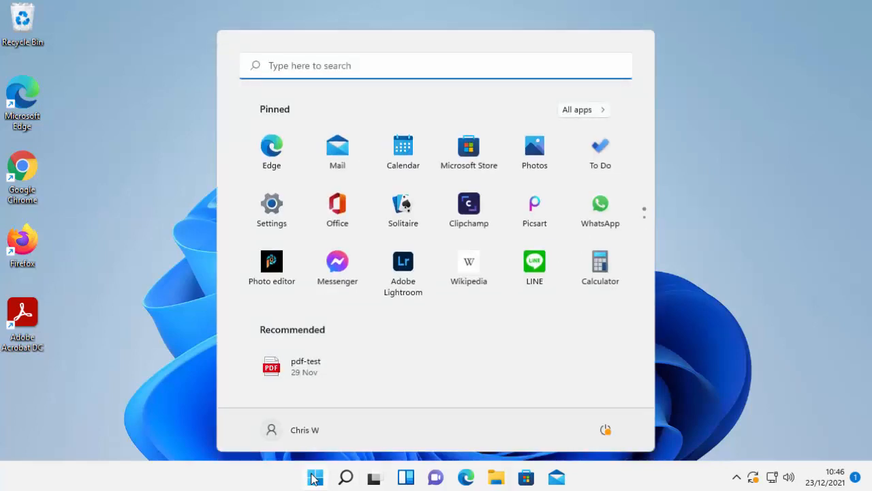
mouse_move(276, 210)
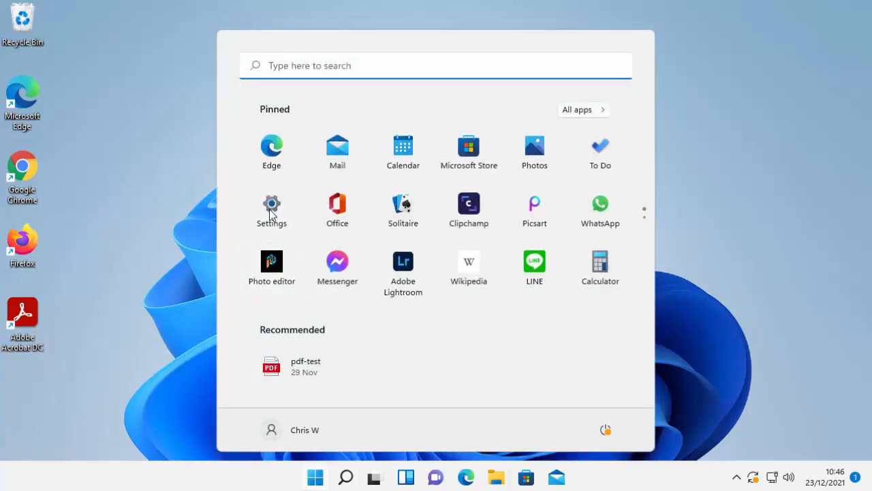
click(271, 204)
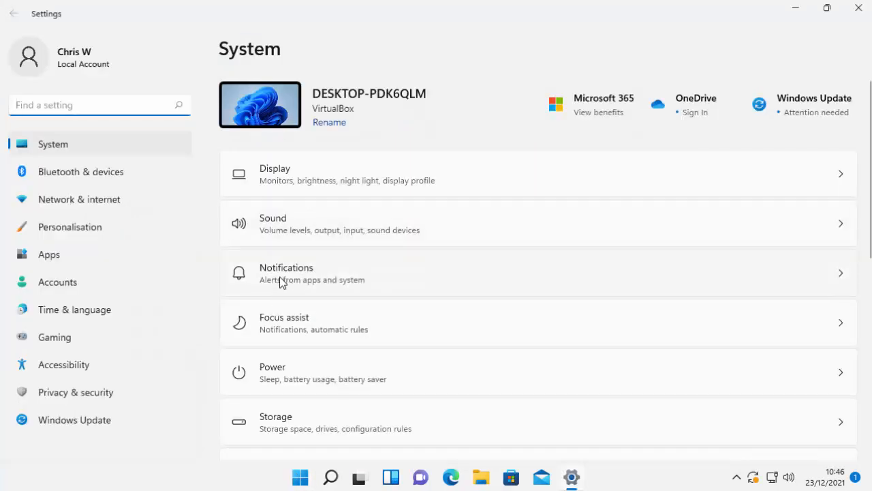
Untick the setup-suggestions and tips-and-suggestions boxes under Notifications, then close Settings.
click(287, 273)
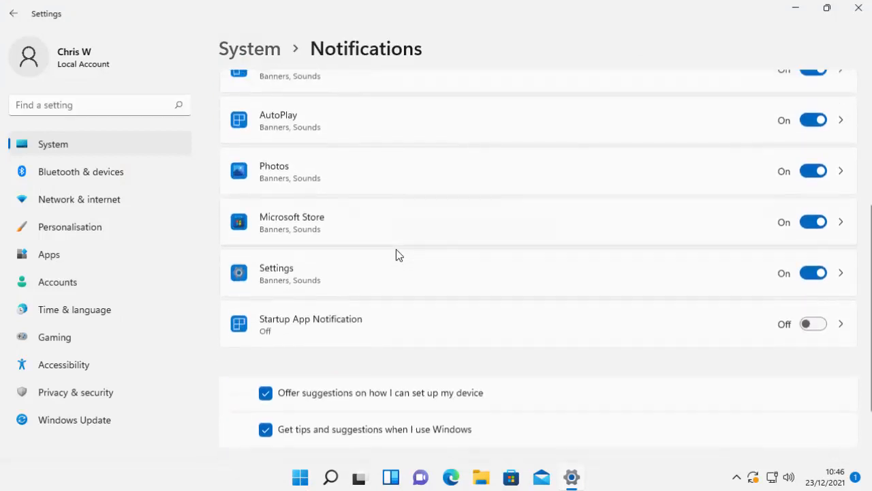
scroll(down, 3)
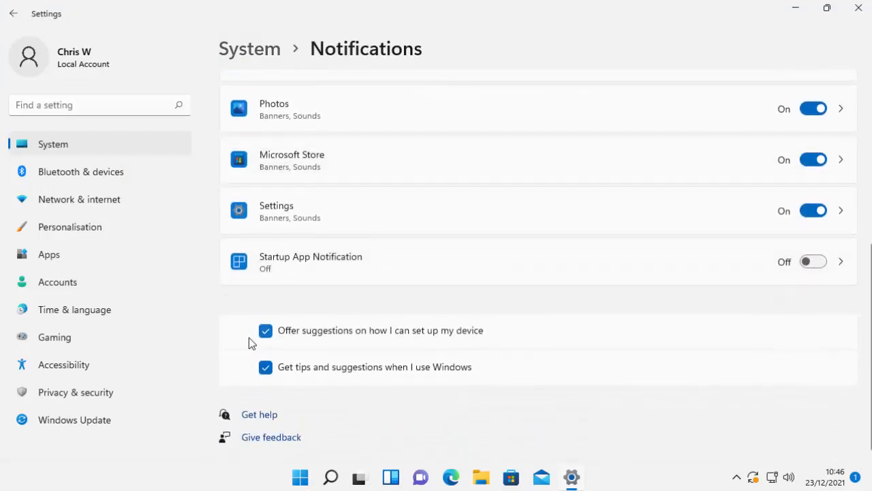
mouse_move(430, 336)
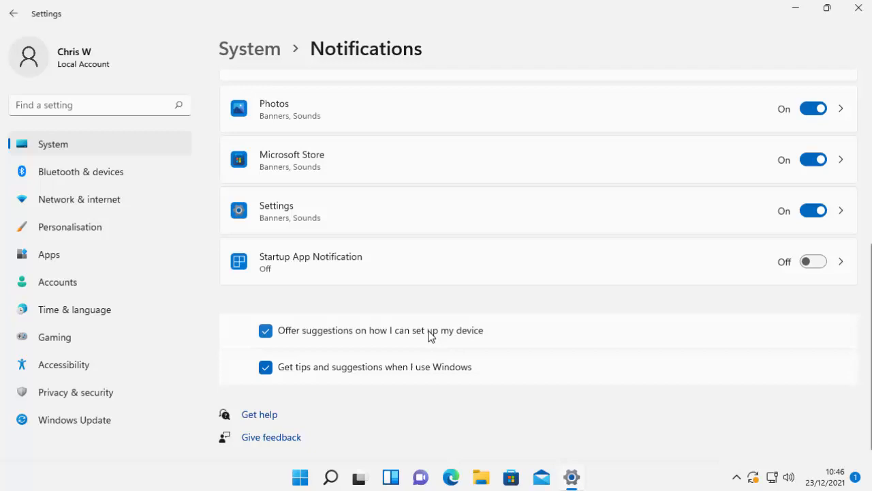
mouse_move(636, 308)
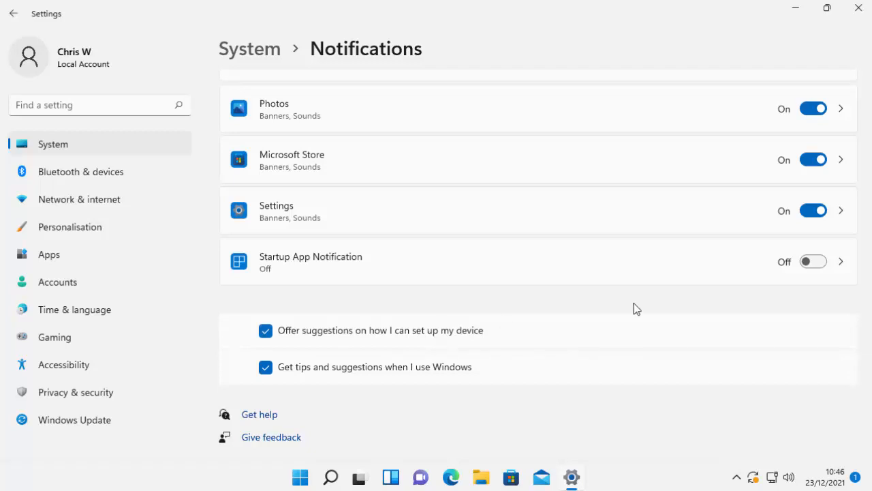
click(266, 331)
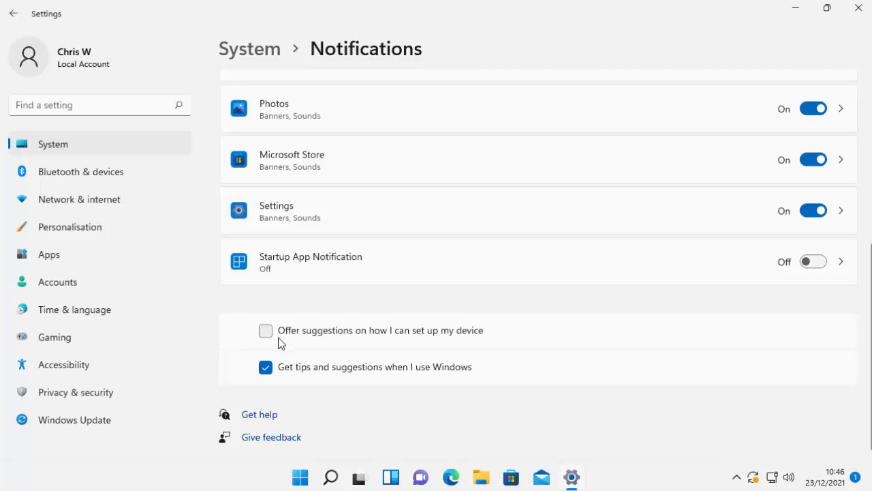
mouse_move(663, 378)
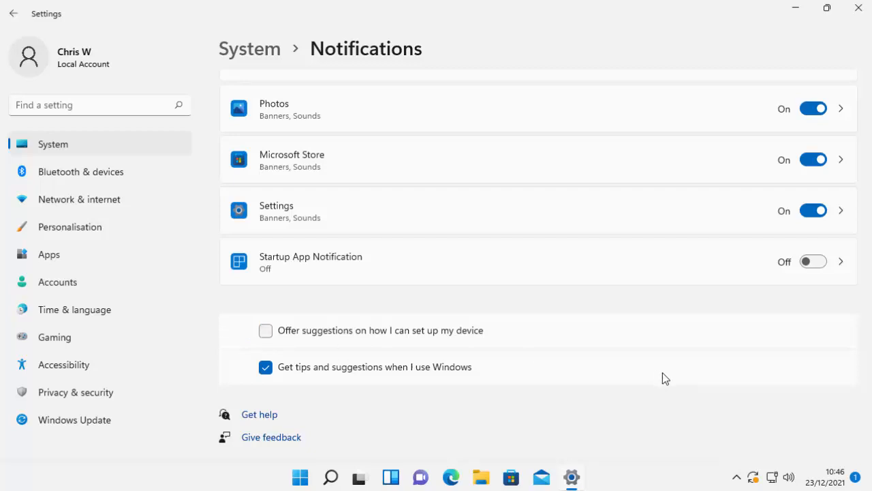
click(265, 367)
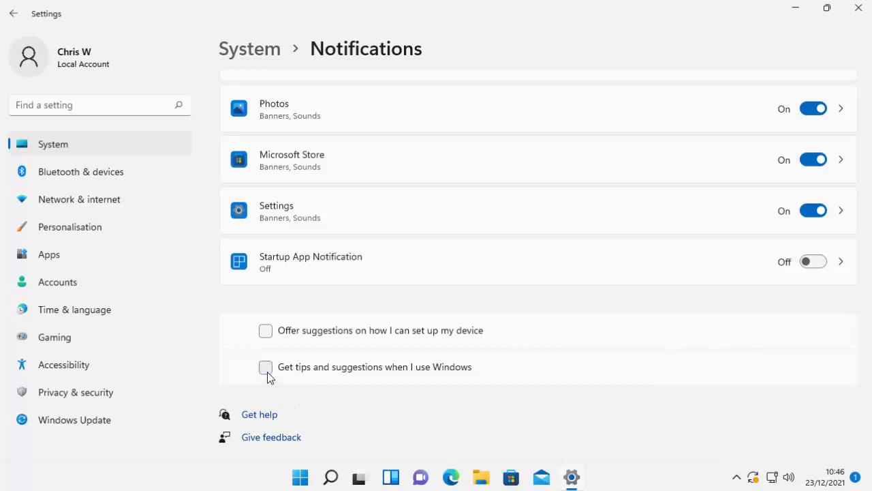
mouse_move(856, 9)
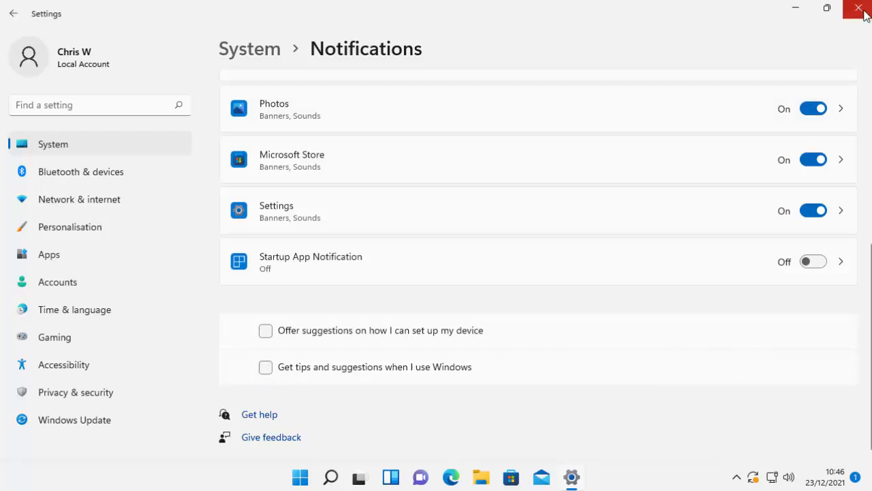
click(859, 9)
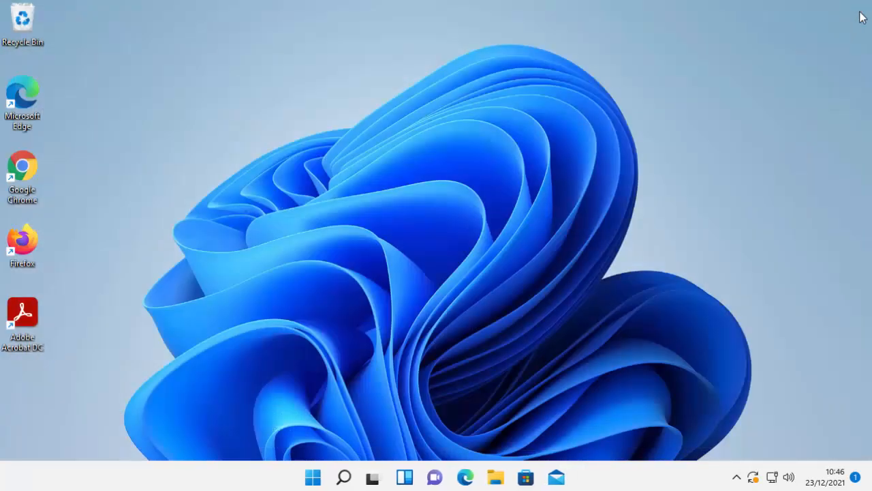